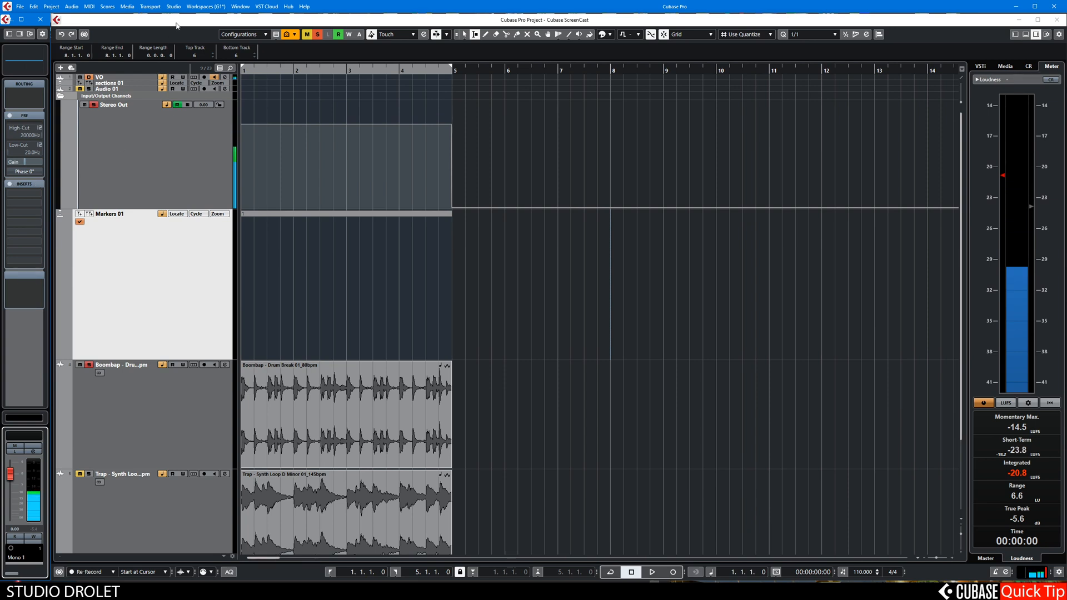
Step: Open the Studio menu listing MixConsole, MixConsole 2 and MixConsole 3
left_click(173, 6)
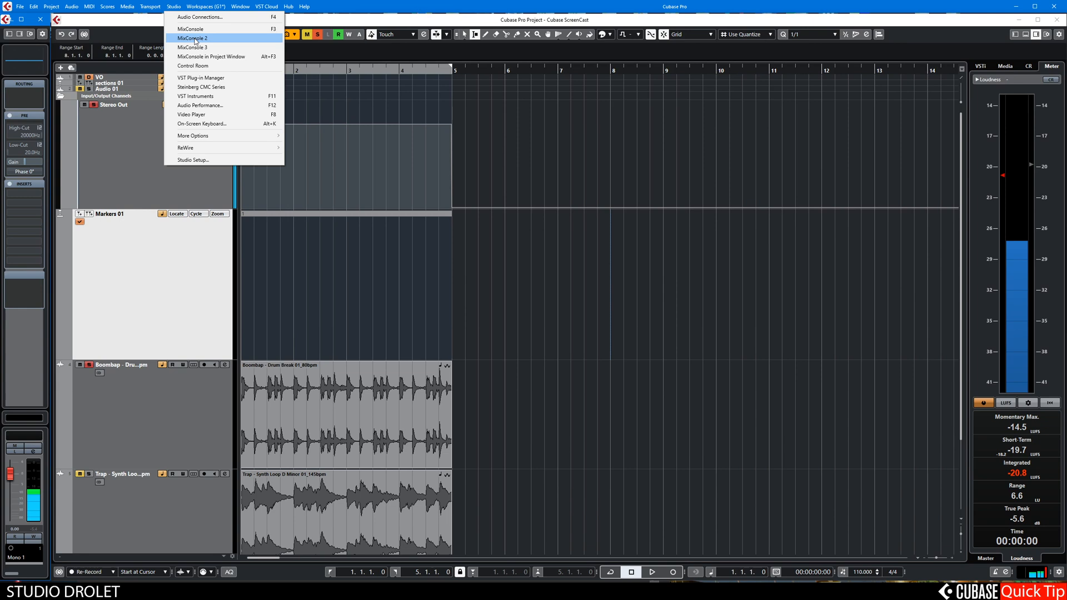
mouse_move(191, 29)
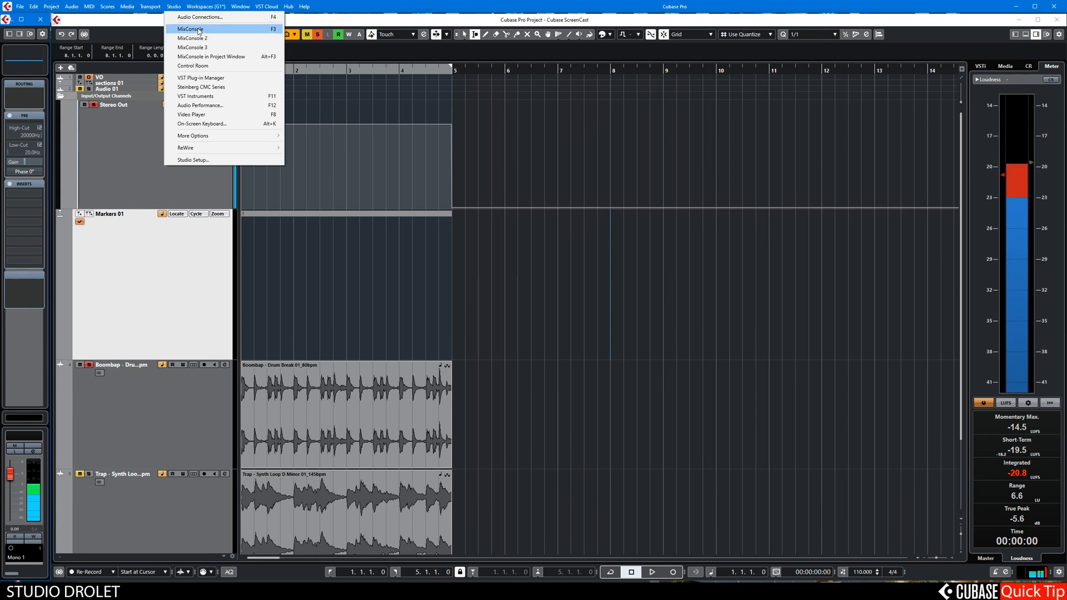
mouse_move(193, 38)
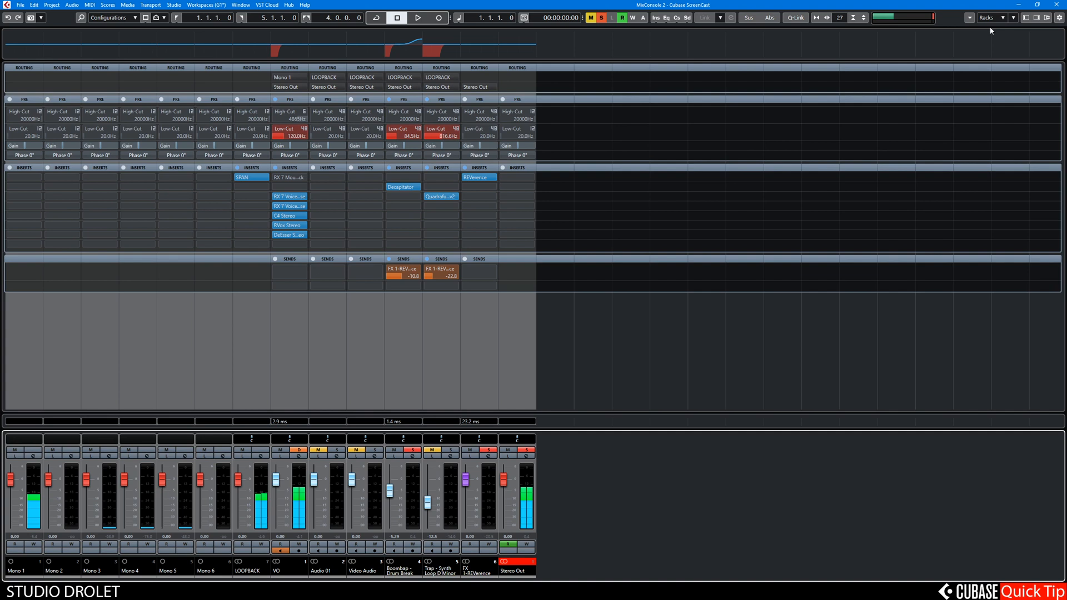
Step: Close MixConsole 2, view and close Boombap's Channel Settings, then show the left zone
left_click(994, 17)
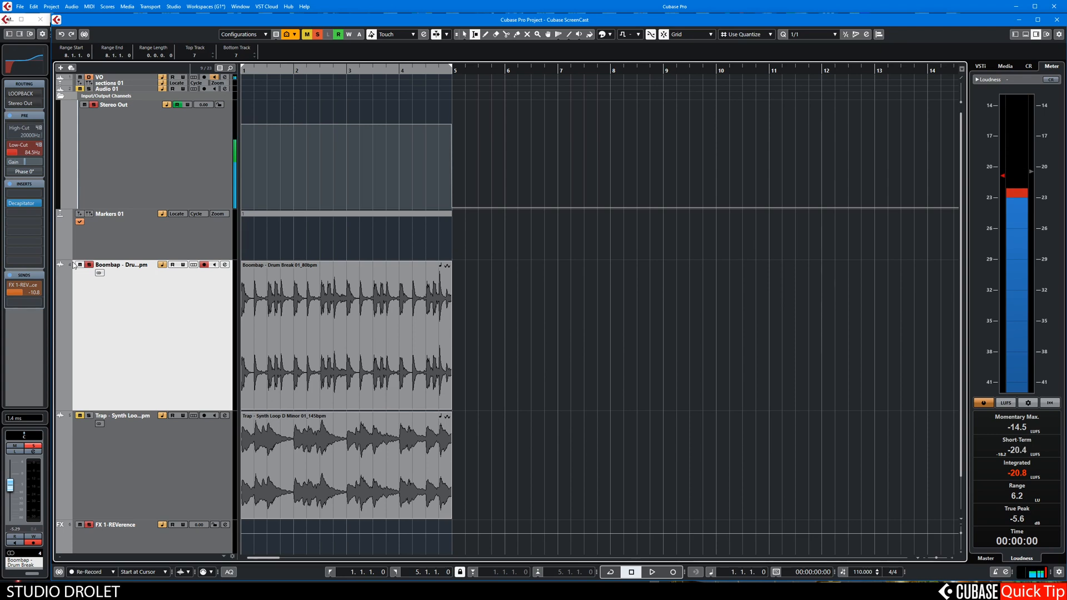
left_click(87, 264)
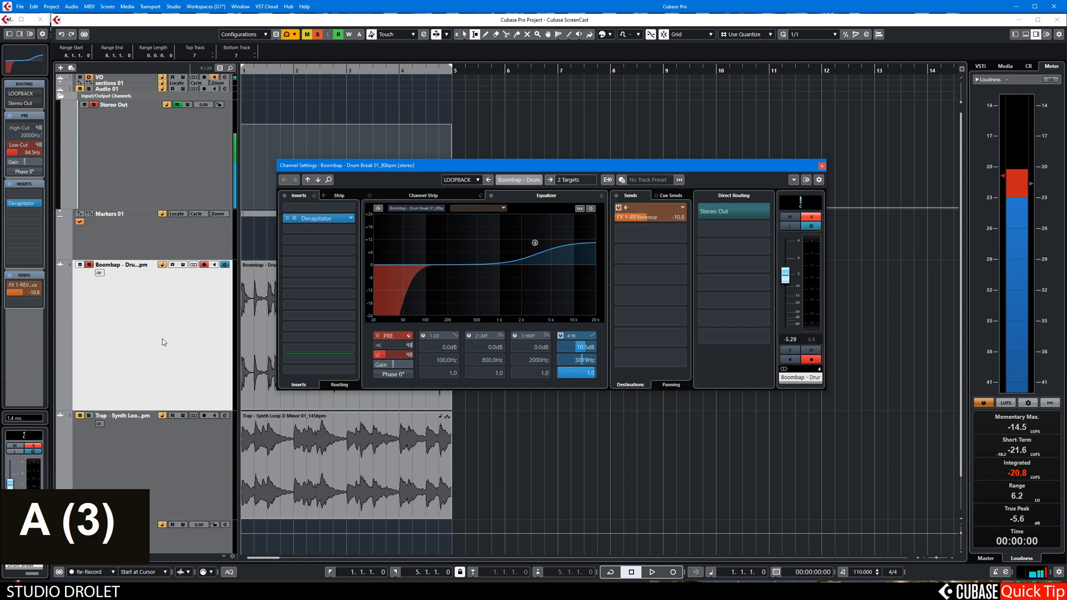
left_click(821, 164)
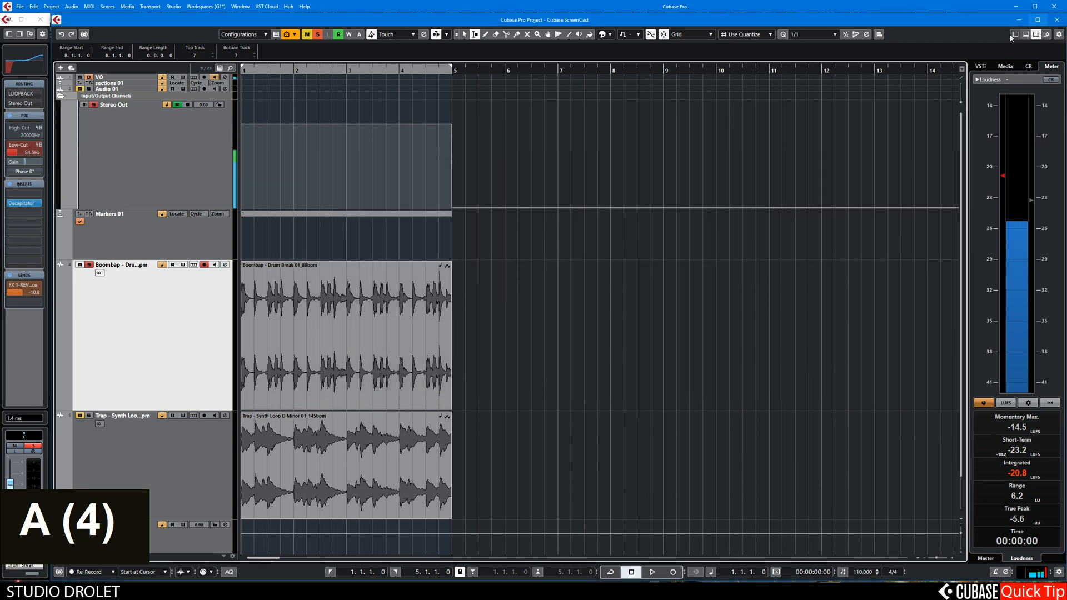
left_click(100, 66)
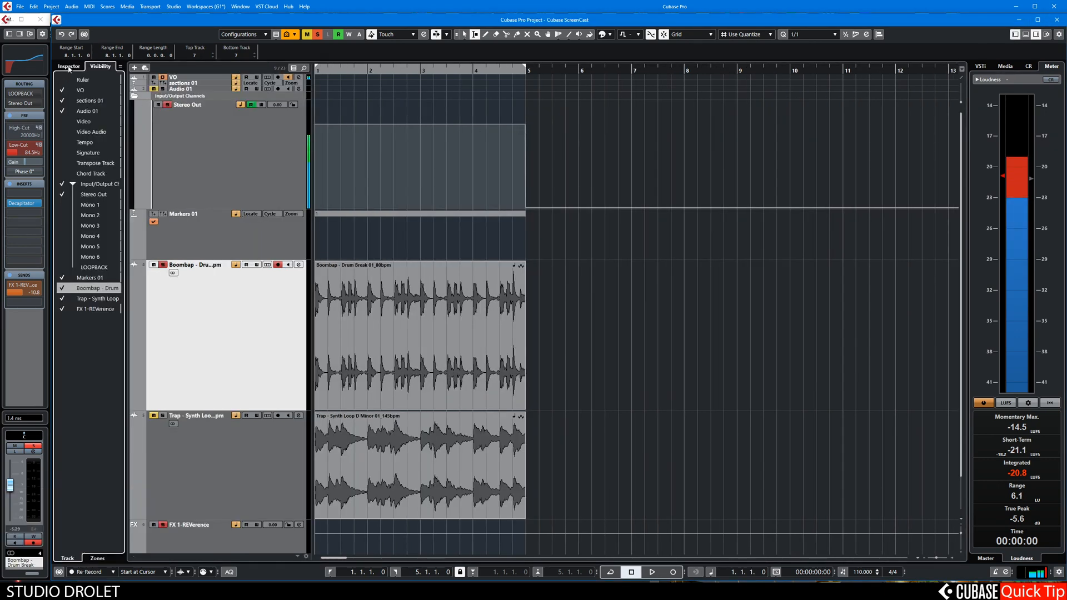
Step: Inspect Boombap's Decapitator insert and reverb send in the Inspector, then hide the left zone
left_click(68, 66)
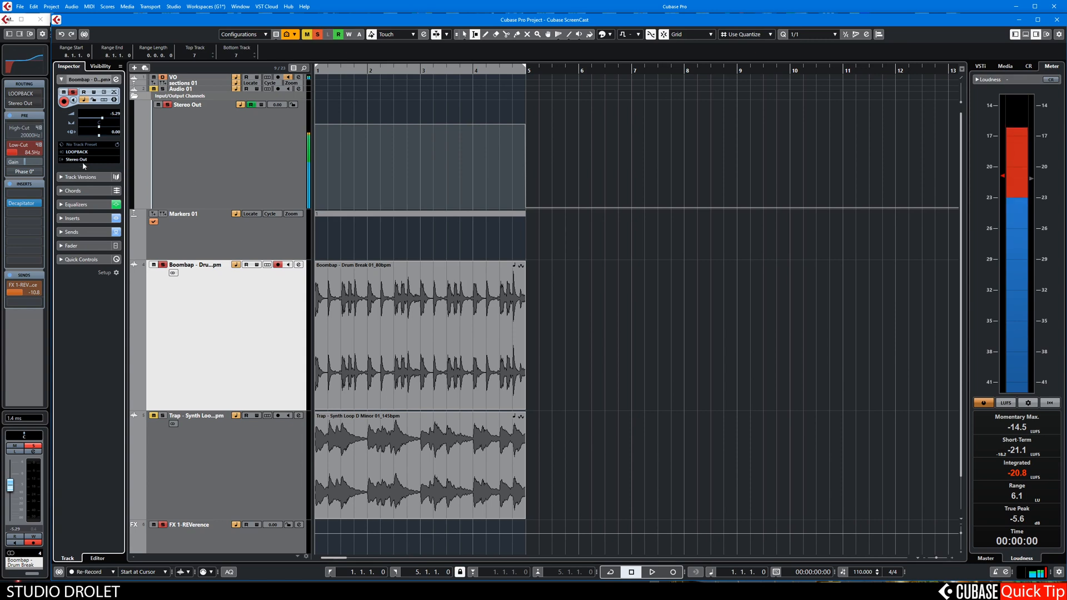
left_click(71, 218)
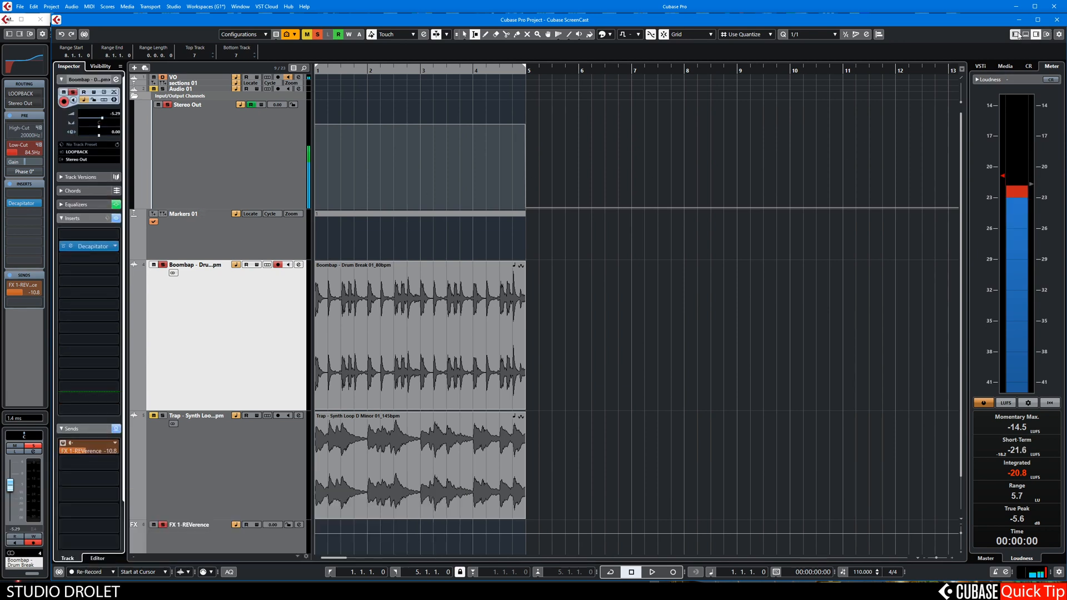
mouse_move(1018, 34)
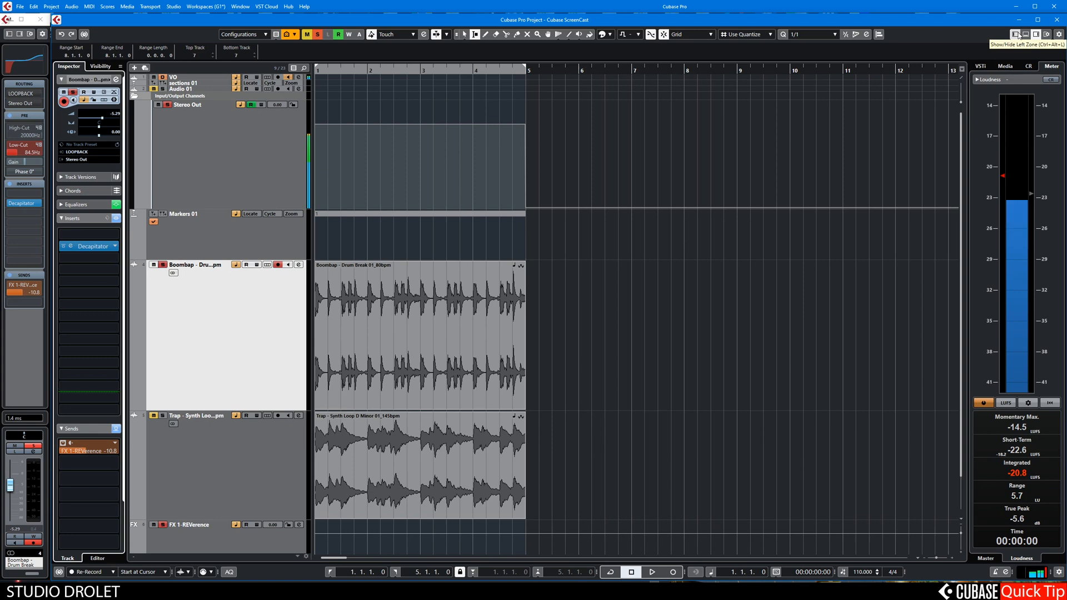
left_click(1014, 34)
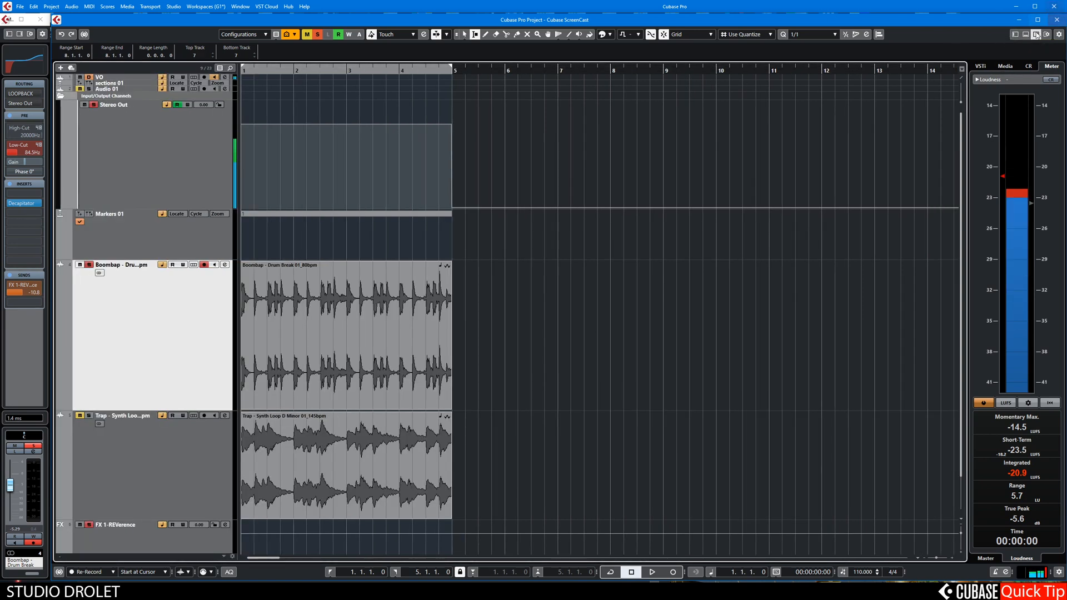
Step: Open the Workspaces menu listing Project Window Default, MediaBay and mixer layouts
left_click(1013, 34)
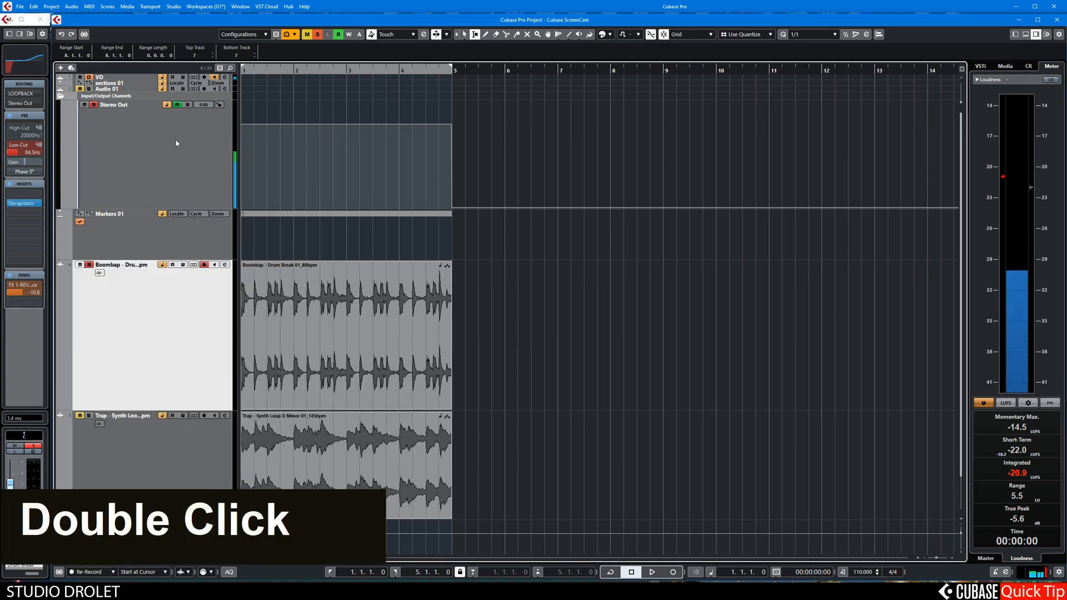
left_click(173, 6)
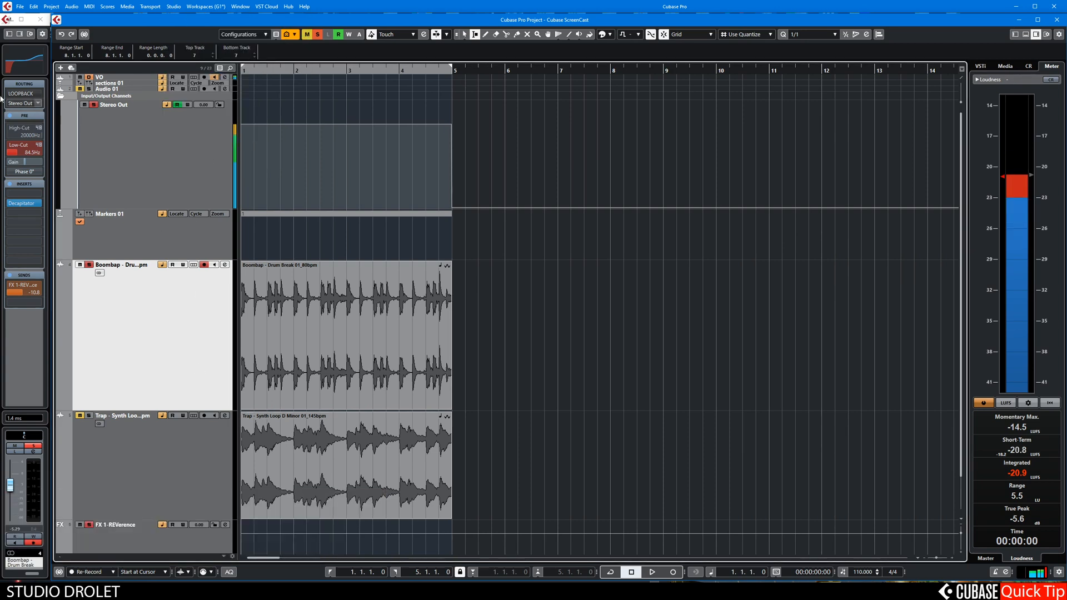
left_click(206, 6)
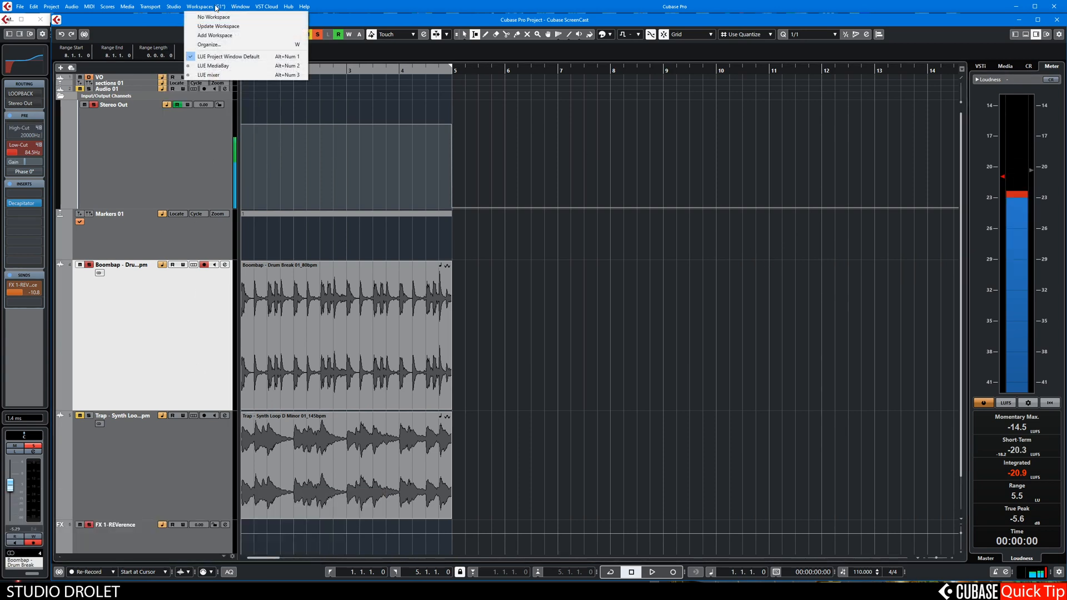
Step: Start a new workspace, cancel the dialog, and recall the MediaBay workspace
left_click(213, 35)
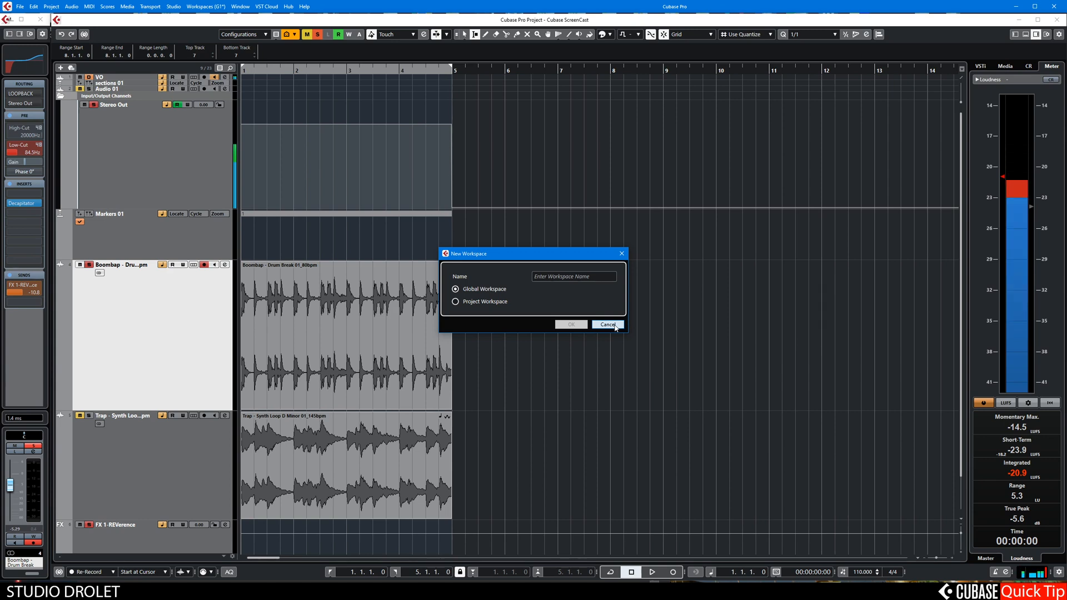
left_click(198, 7)
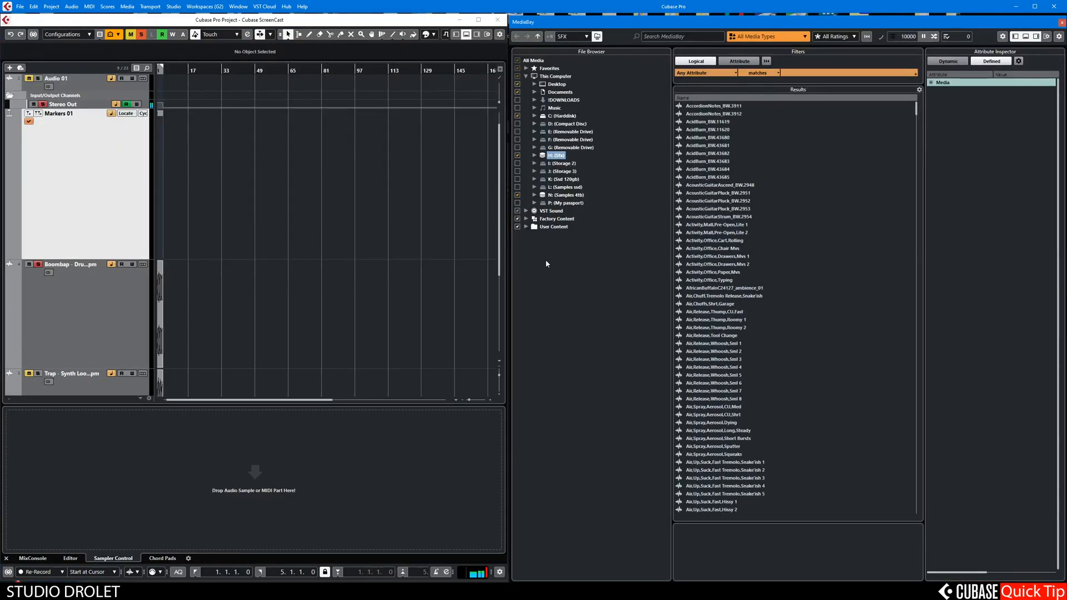
Step: Recall the mixer workspace with Alt+3, then Project Window Default with Alt+1
key("alt+3")
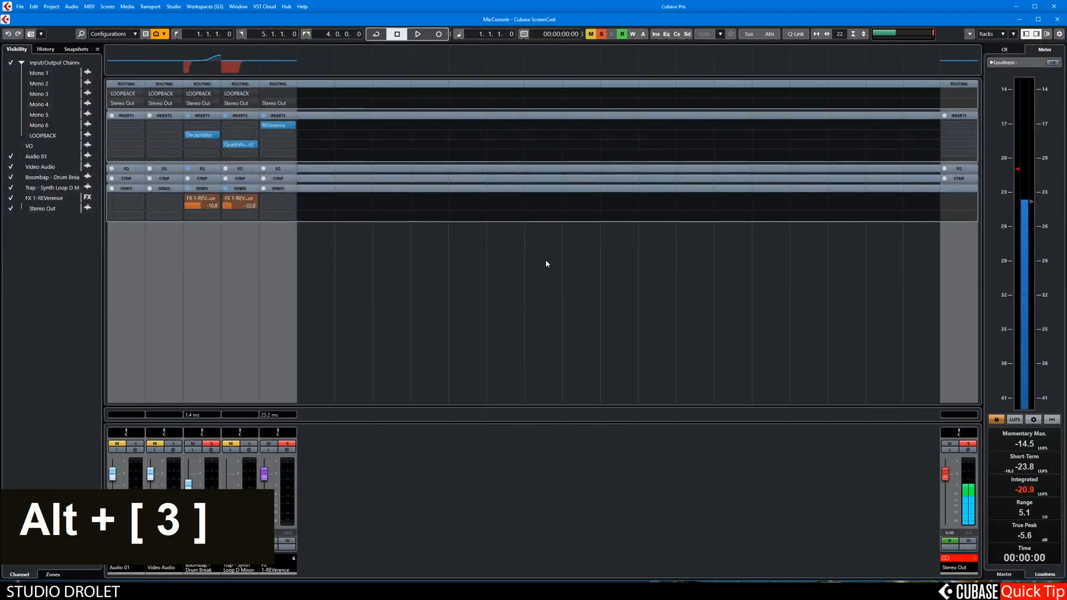
key("alt+1")
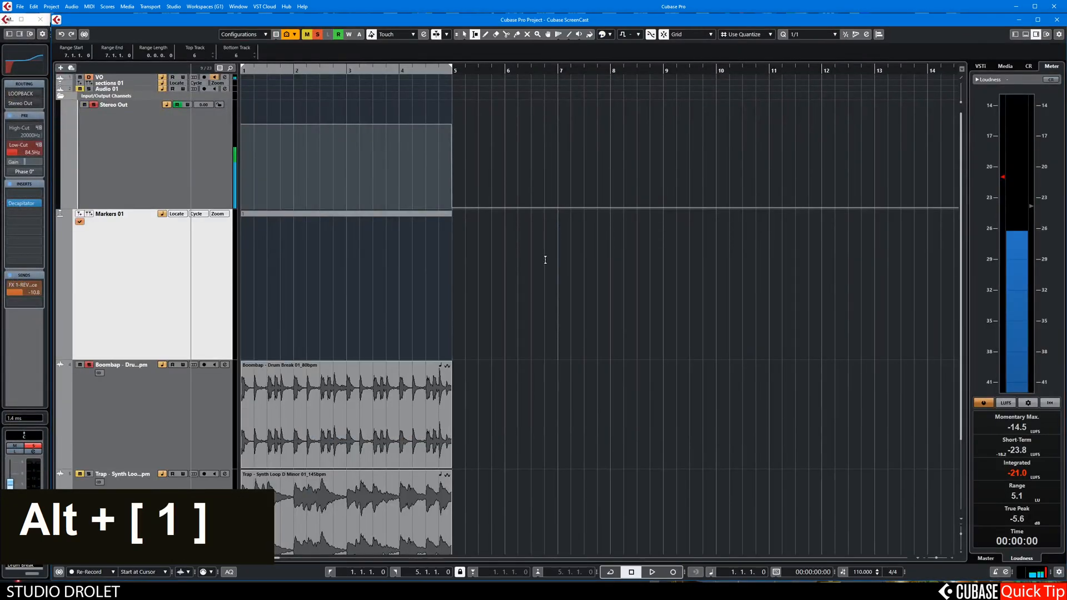